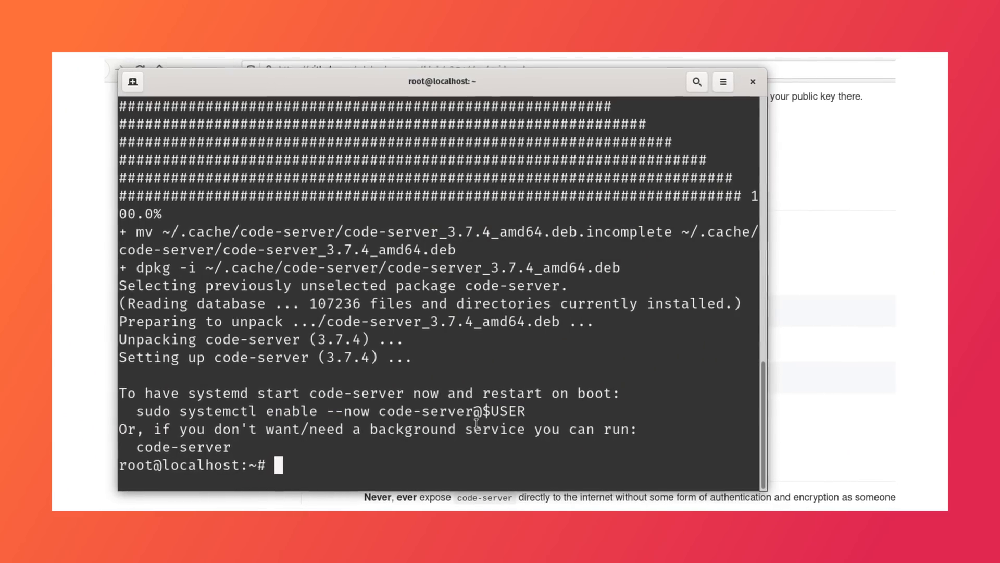
# Run the code-server install script until dpkg reports 'Setting up code-server (3.7.4)'
pyautogui.doubleClick(182, 461)
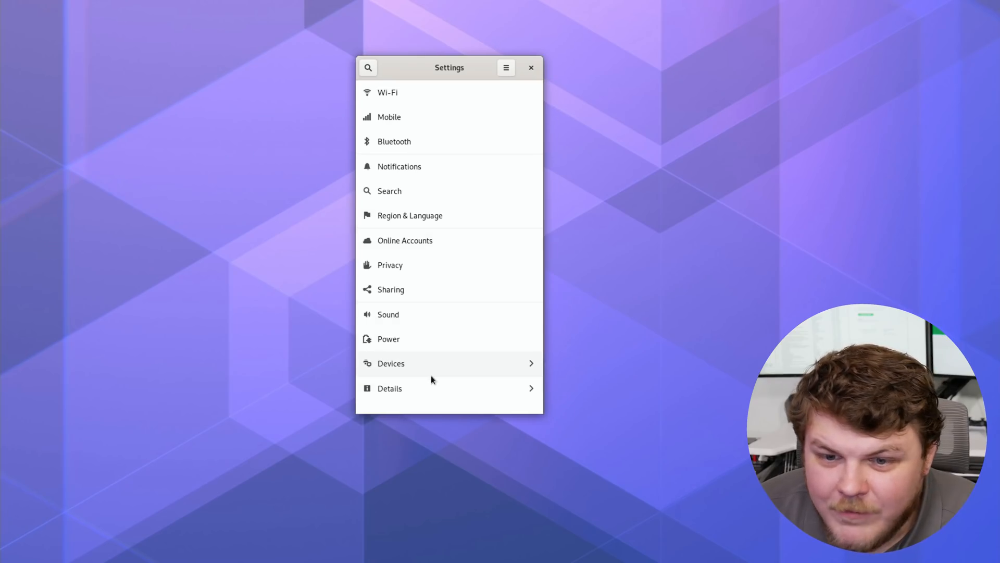
pyautogui.moveTo(390, 388)
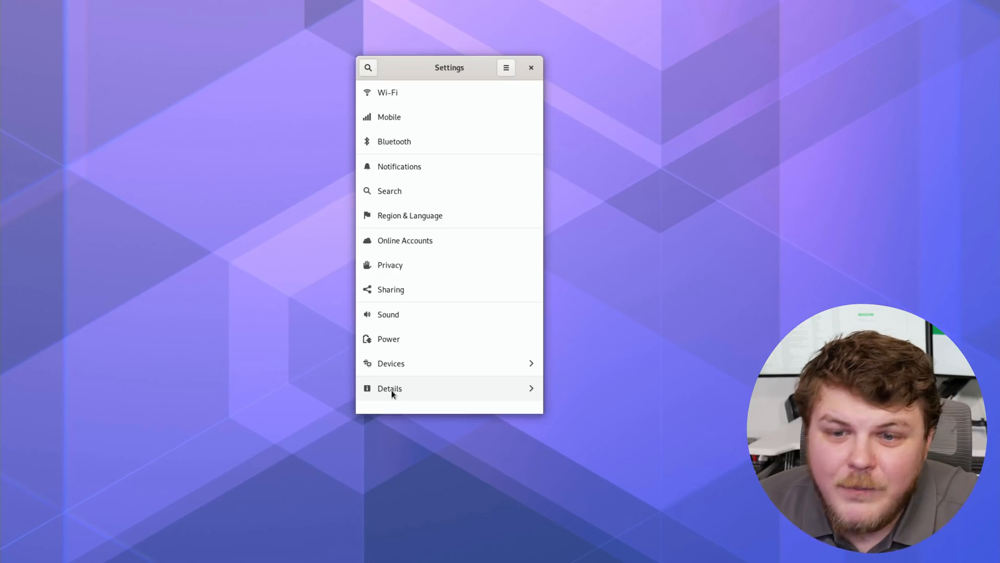
# Set external display 2 (DP-1) as the primary display and apply the arrangement
pyautogui.click(391, 363)
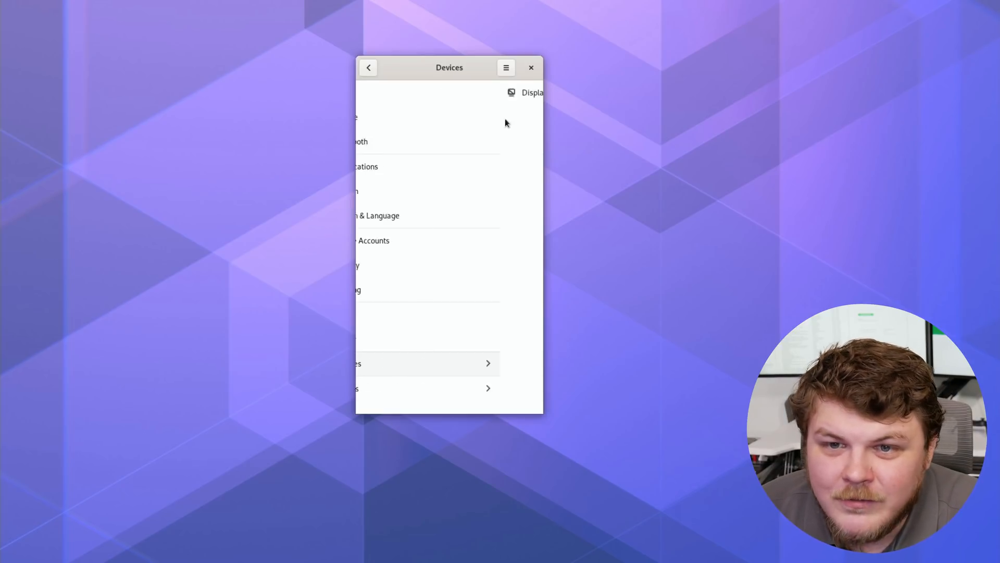
pyautogui.click(530, 92)
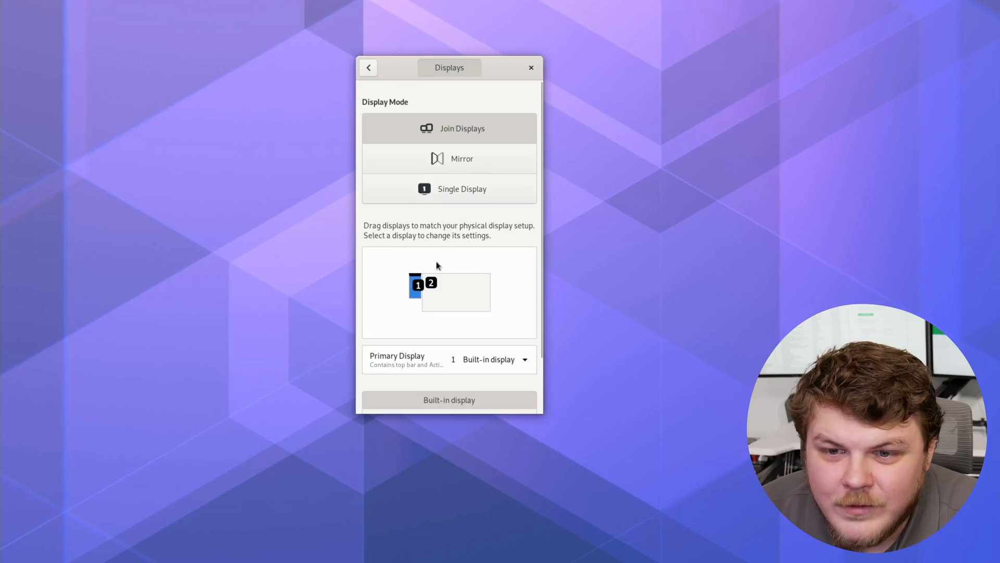
pyautogui.click(456, 292)
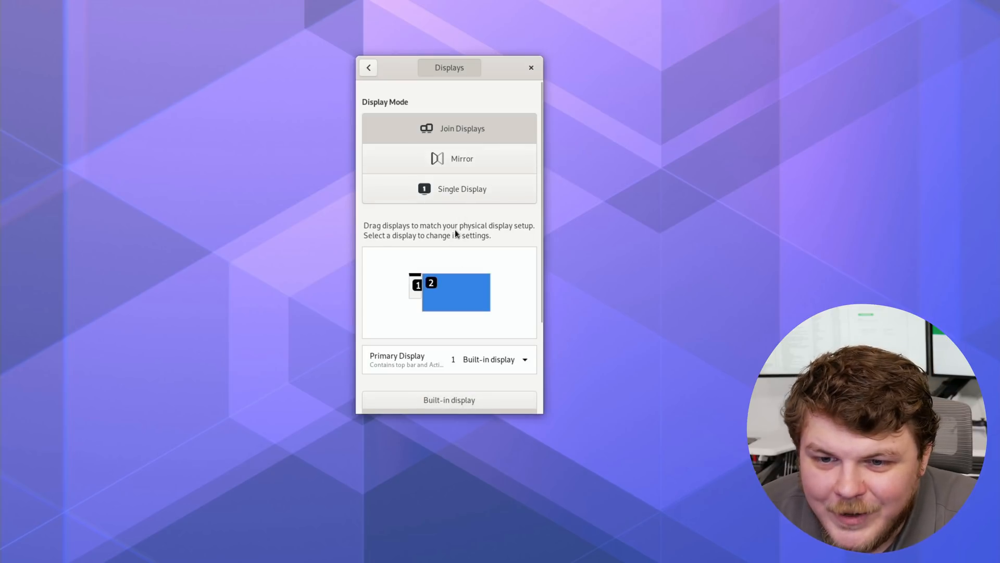
pyautogui.moveTo(456, 218)
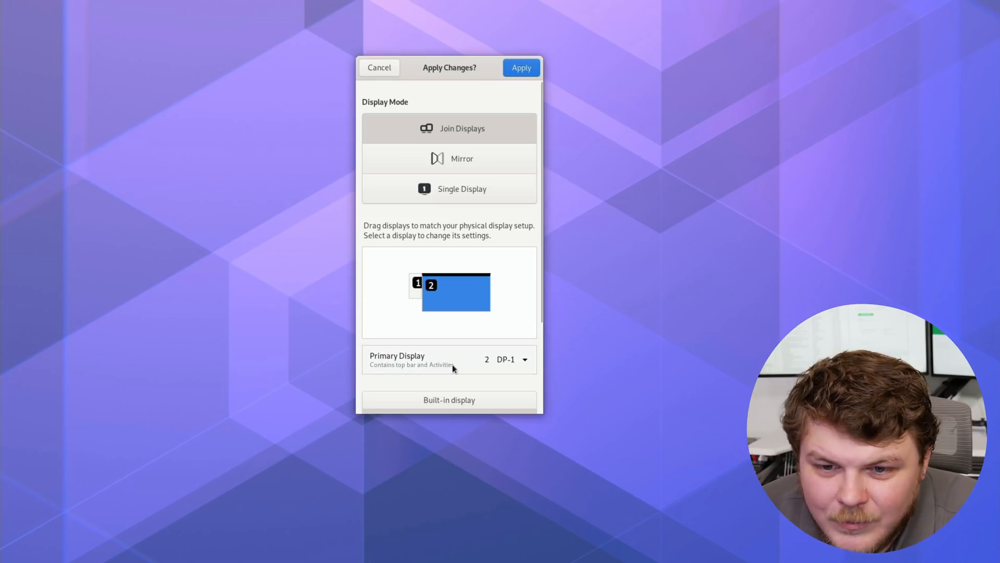
pyautogui.click(378, 68)
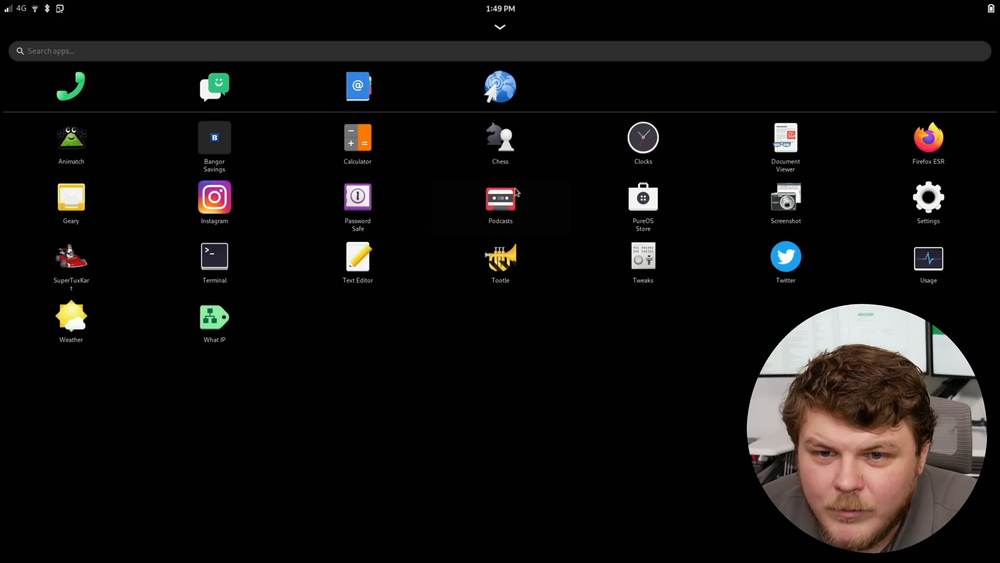
# Launch Firefox ESR and then Terminal from the Phosh app drawer
pyautogui.click(501, 27)
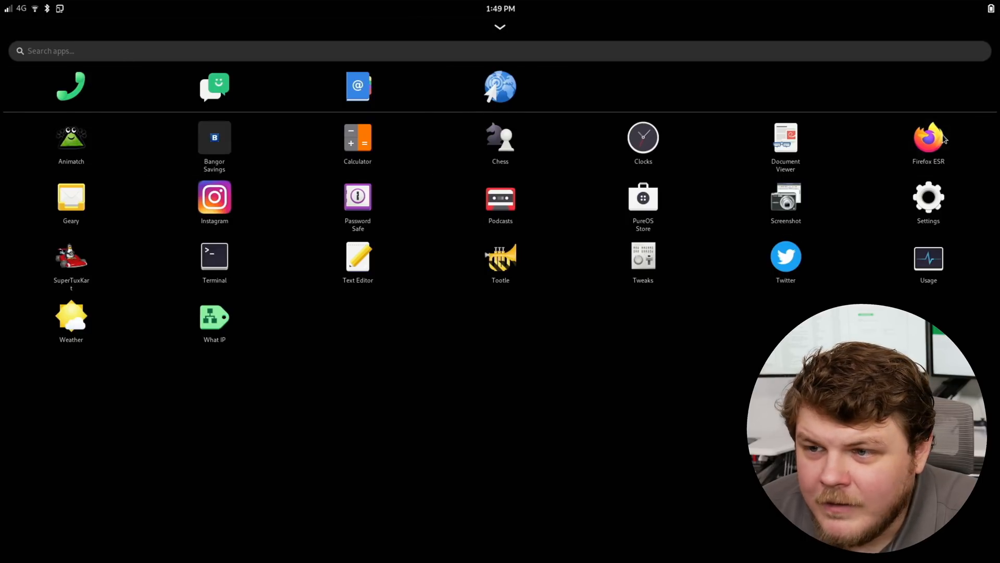
pyautogui.click(500, 27)
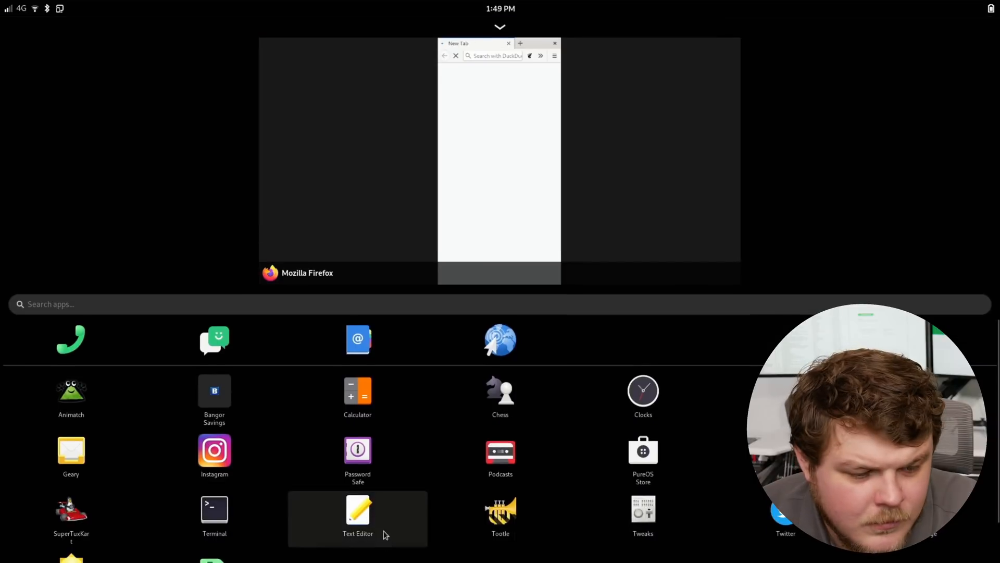
pyautogui.scroll(-3)
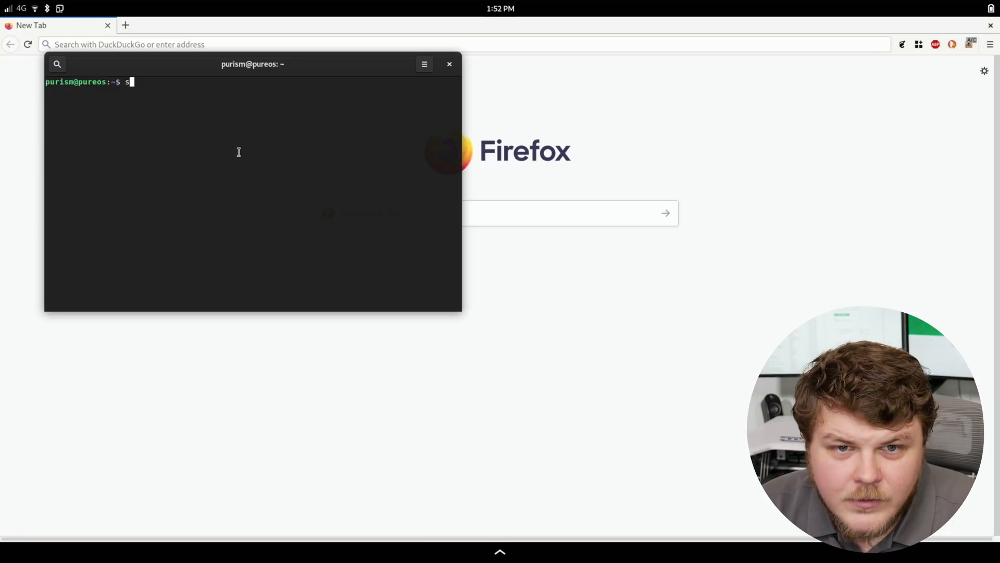
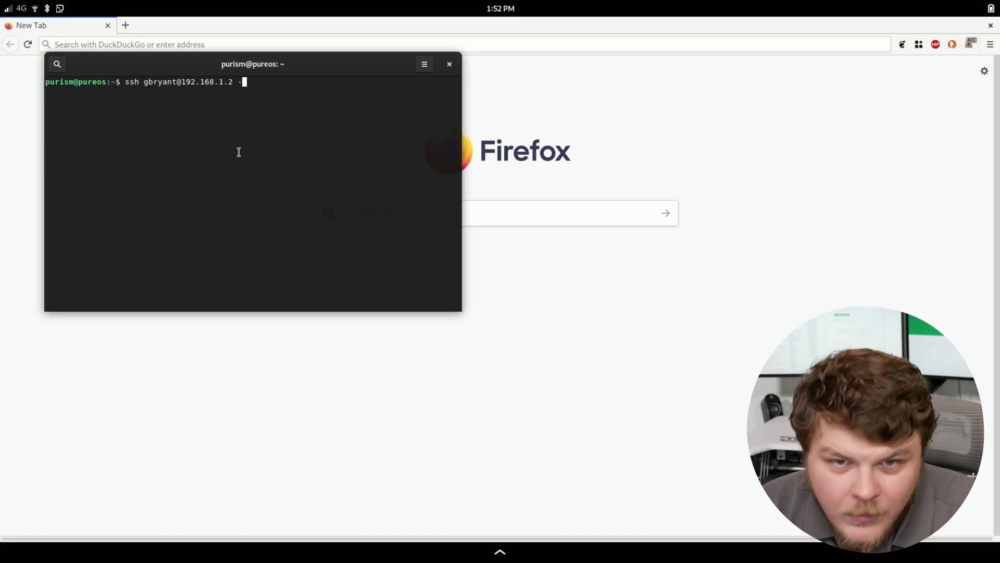
# Run ssh to 192.168.1.2 forwarding local port 8080 to the server's localhost:8080
pyautogui.write('L')
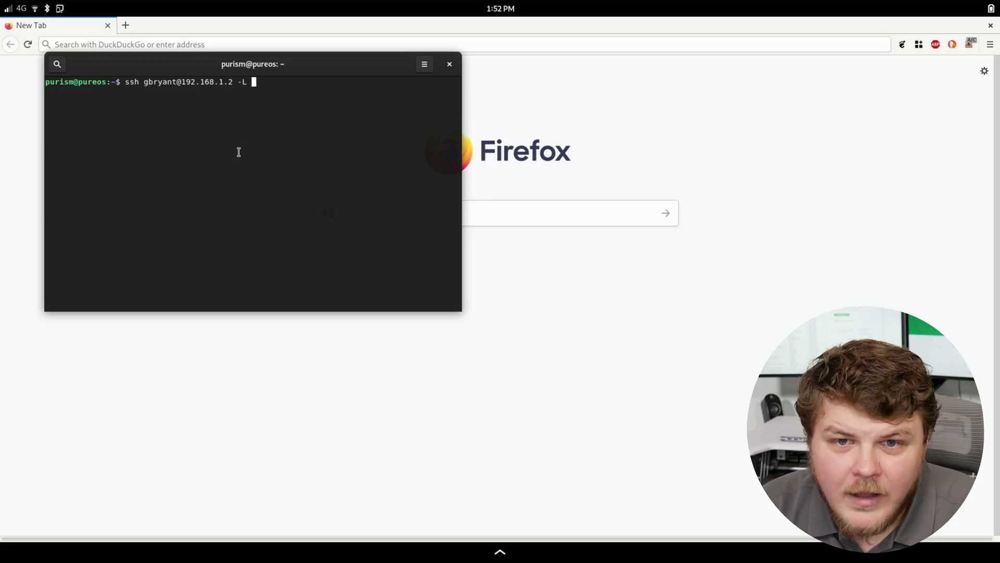
pyautogui.write('8080:lo')
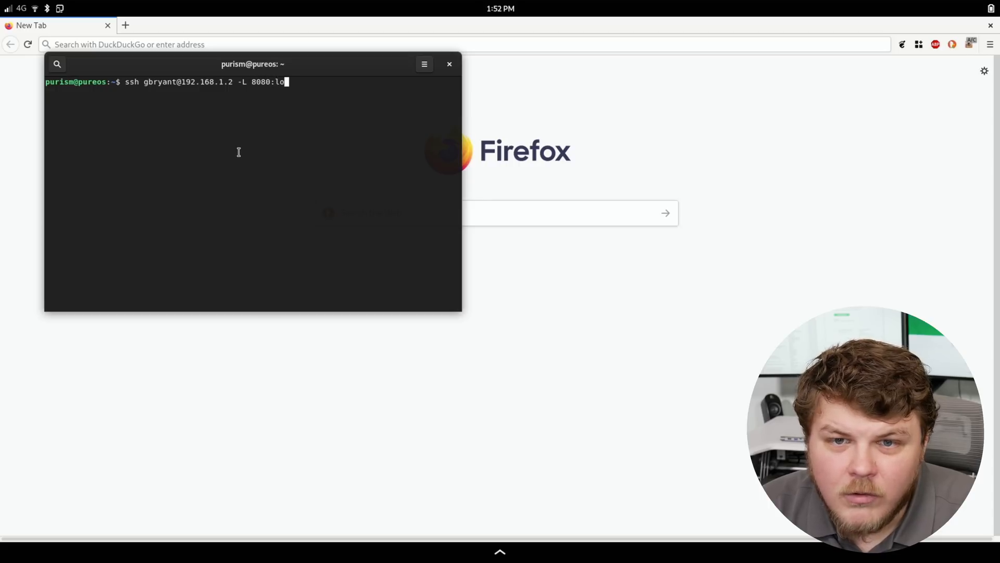
pyautogui.write('calhost:')
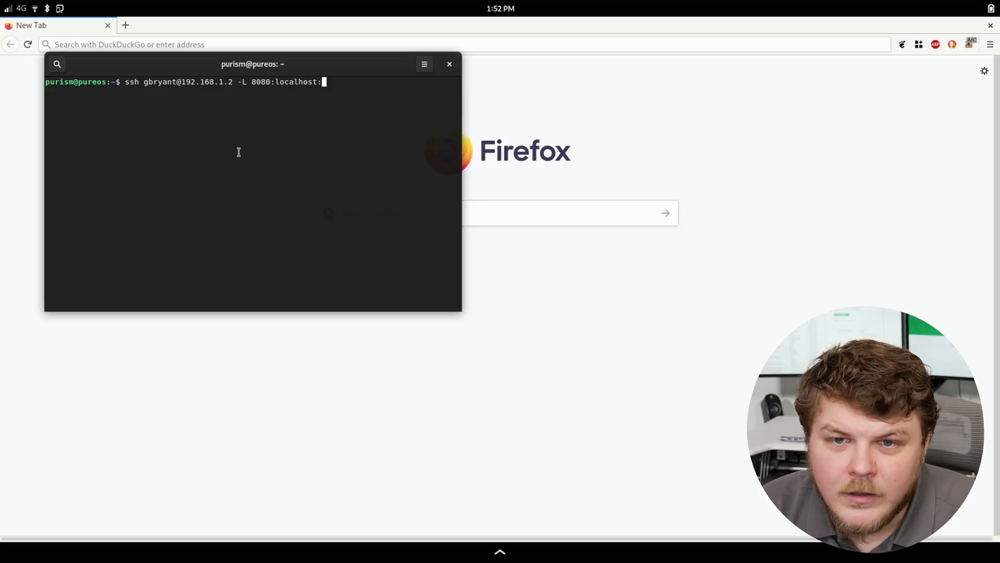
pyautogui.write('8080')
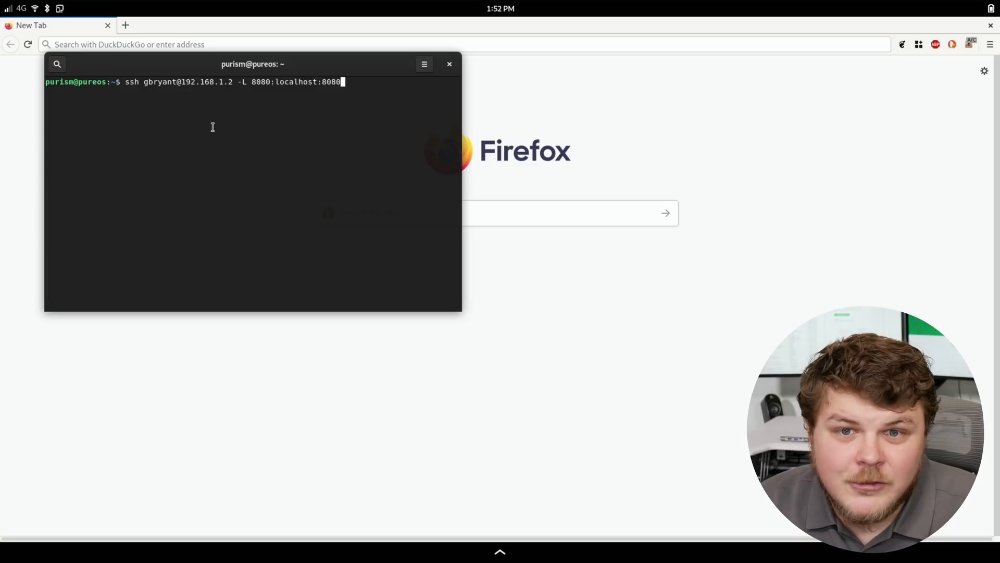
pyautogui.doubleClick(296, 81)
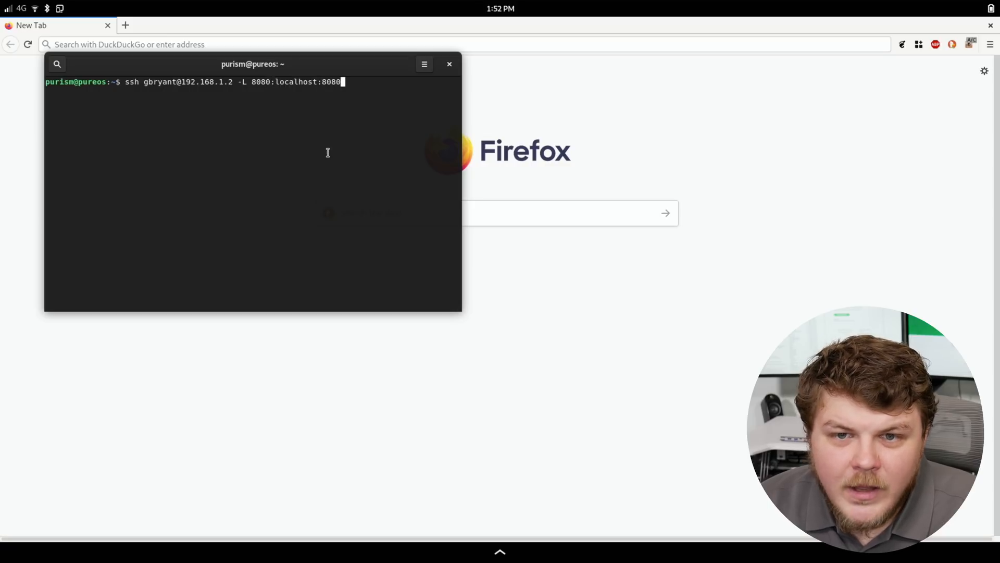
pyautogui.press('Return')
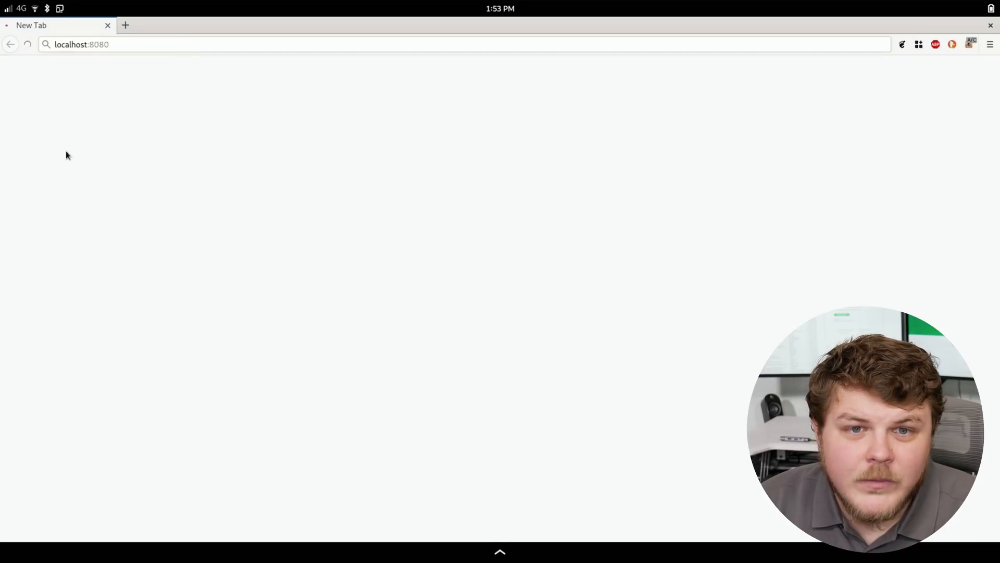
# Load code-server at localhost:8080 and reopen the recent hellostory workspace
pyautogui.press('Return')
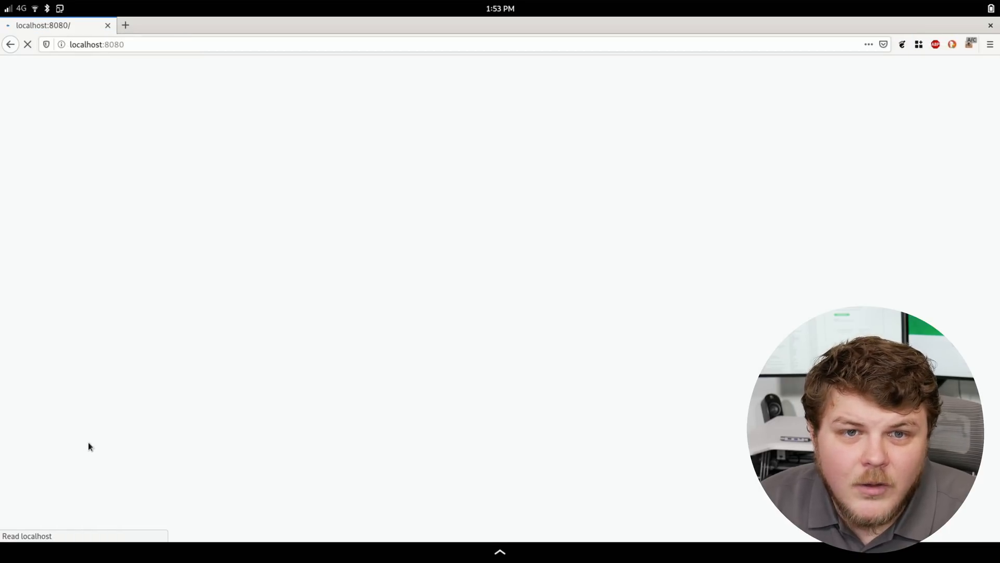
pyautogui.moveTo(142, 355)
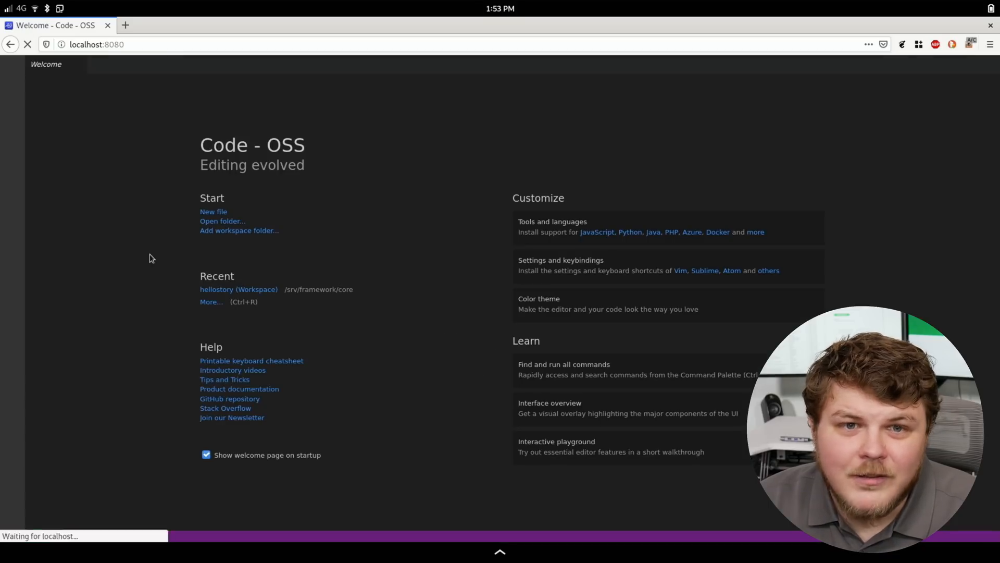
pyautogui.click(12, 66)
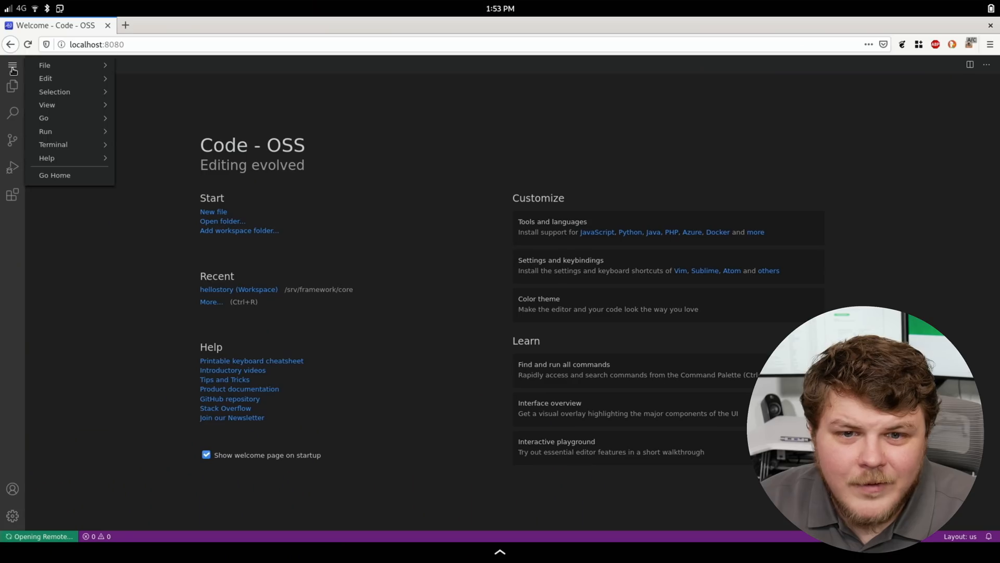
pyautogui.click(44, 65)
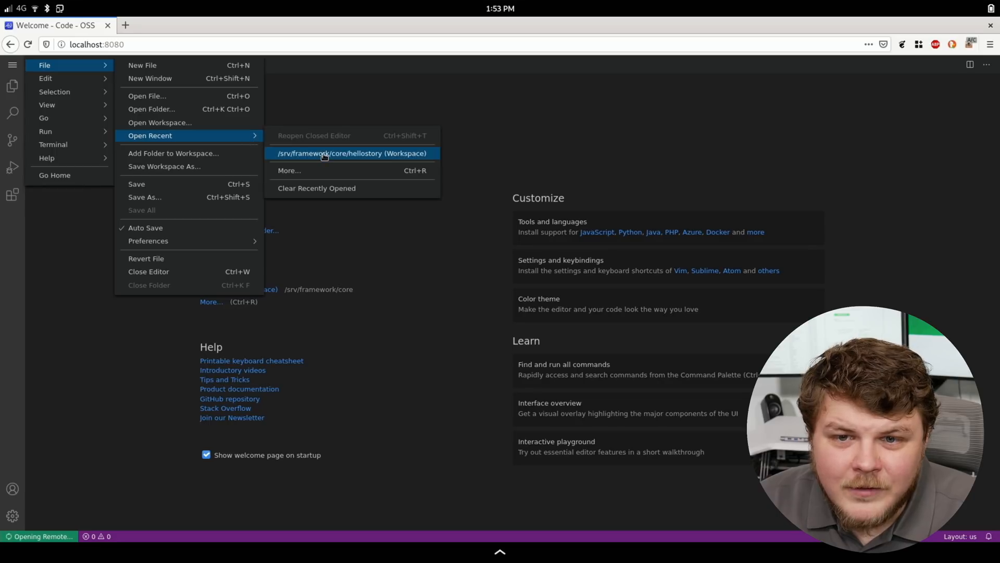
pyautogui.click(350, 153)
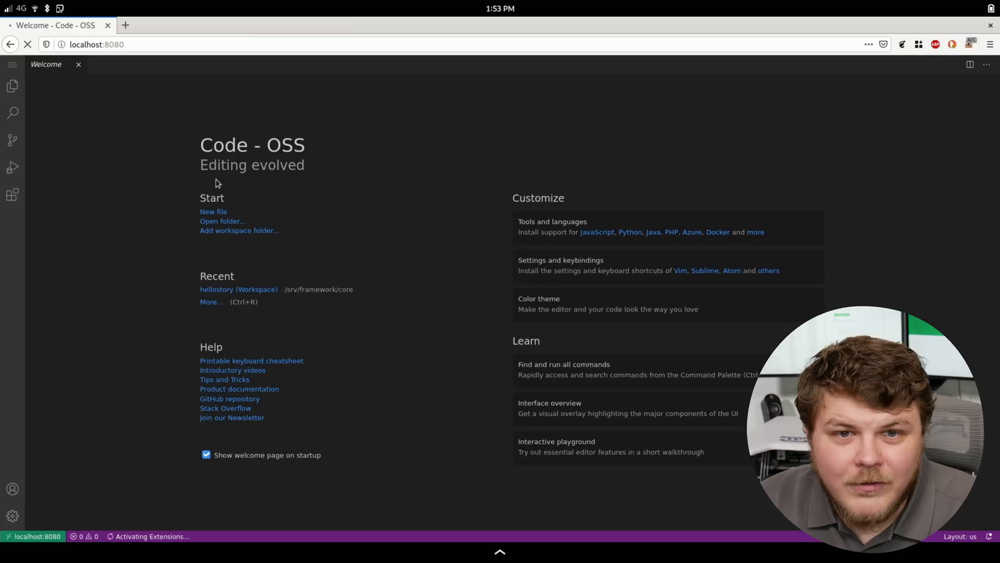
pyautogui.click(238, 289)
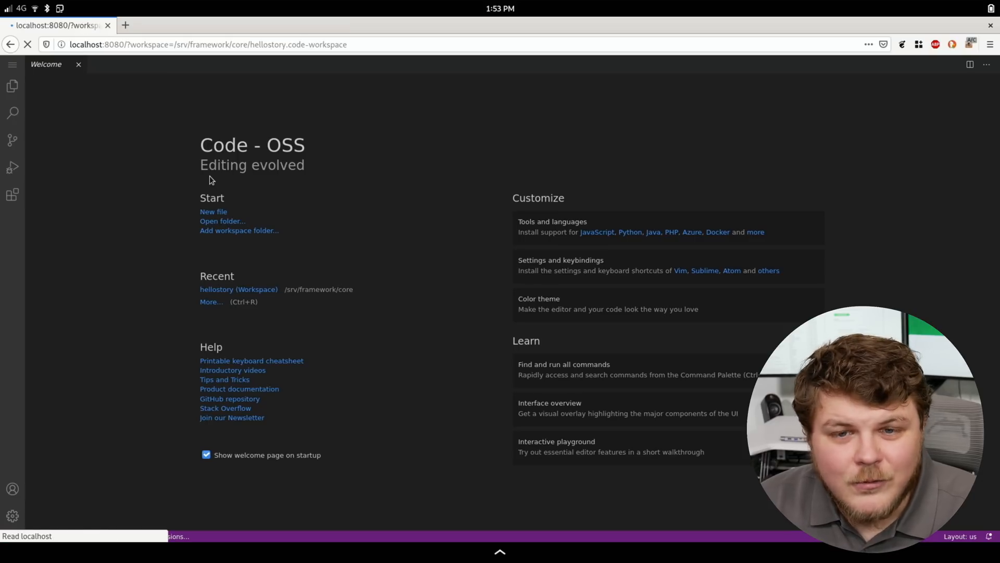
pyautogui.moveTo(170, 191)
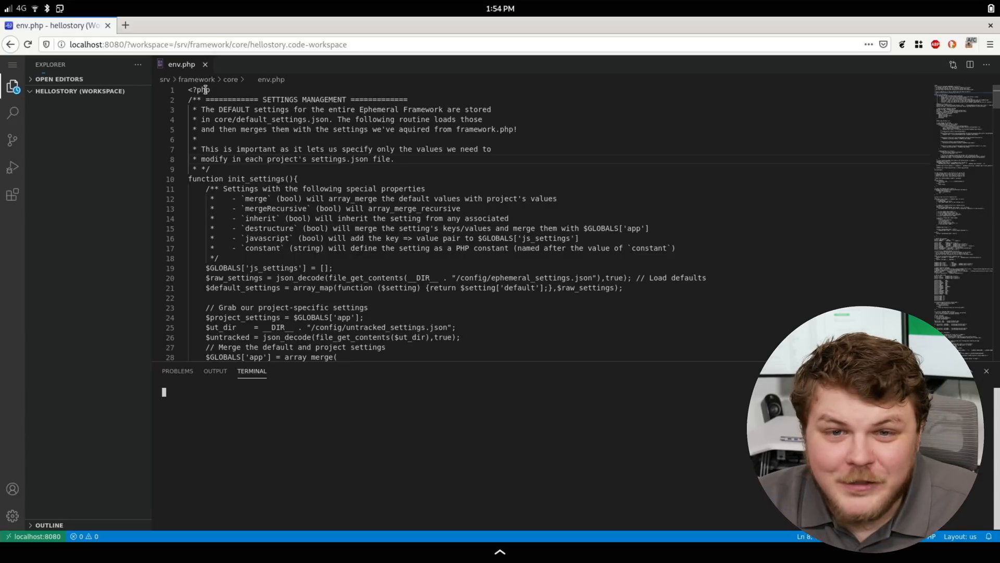
# Open env.php and scroll down to the error handling block comment around line 109
pyautogui.click(80, 90)
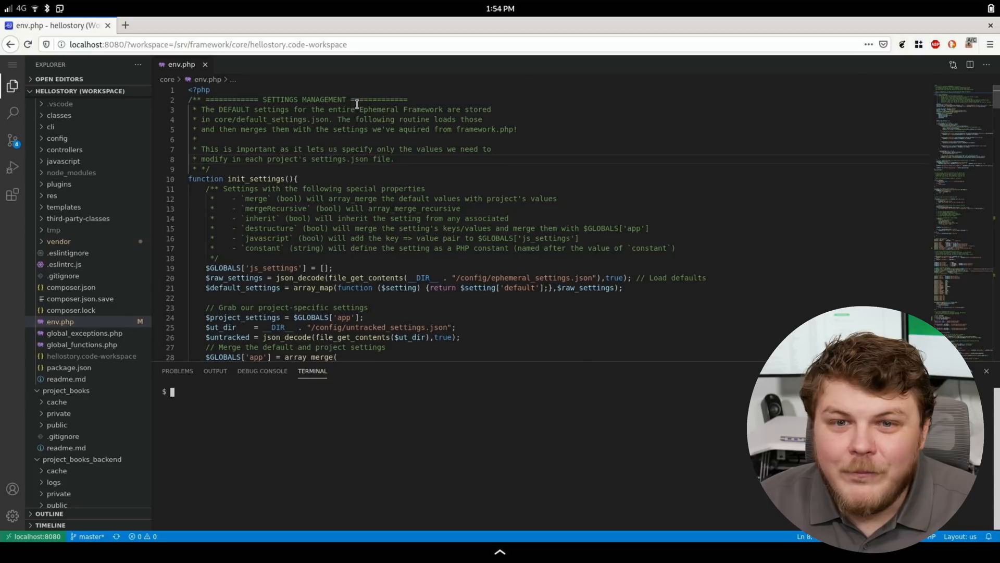
pyautogui.scroll(-3)
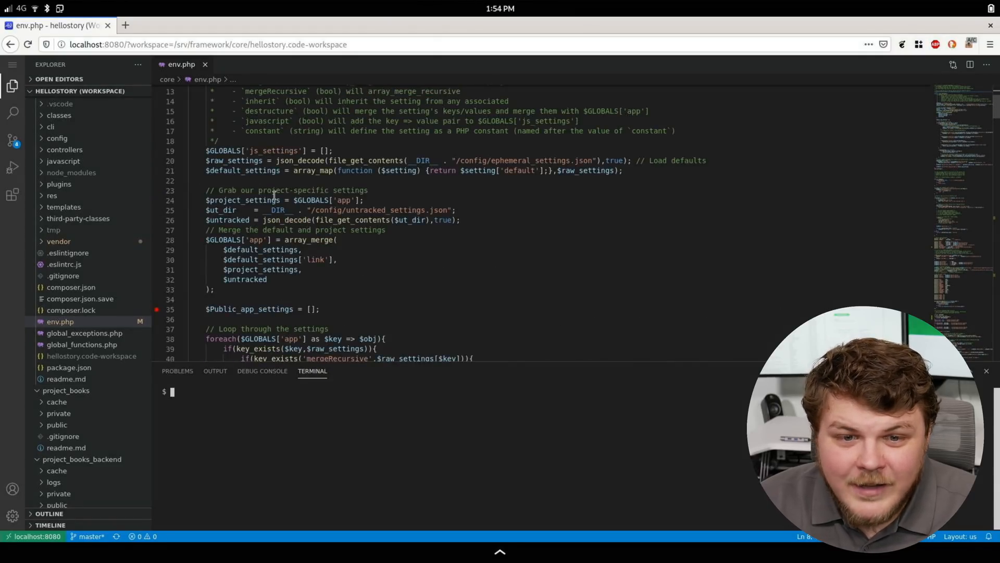
pyautogui.scroll(-3)
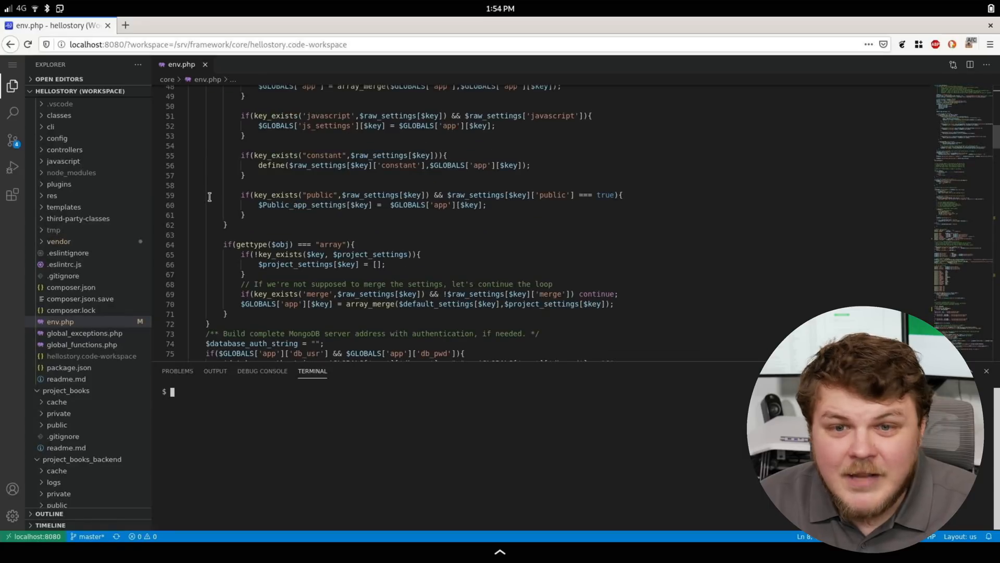
pyautogui.scroll(-3)
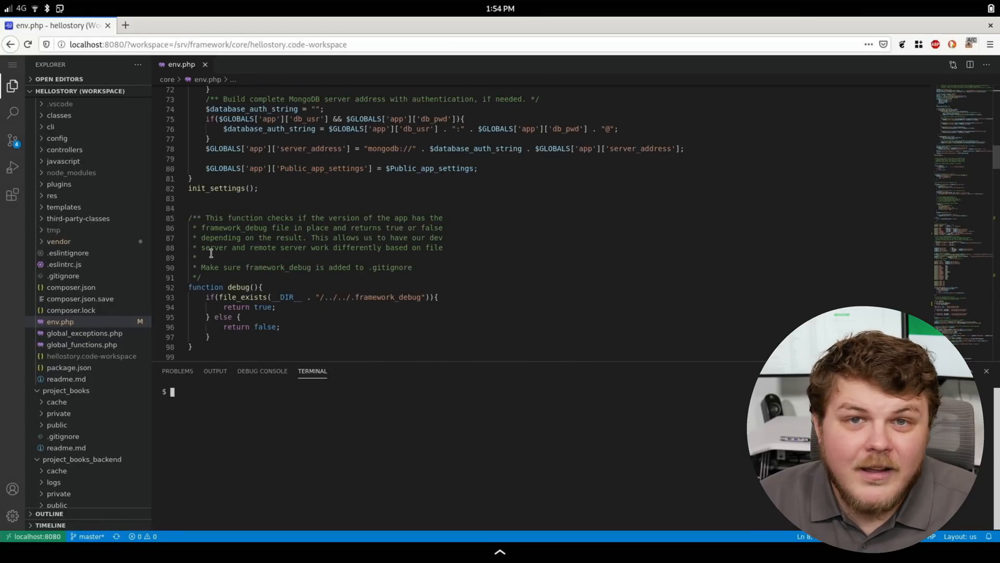
pyautogui.scroll(-3)
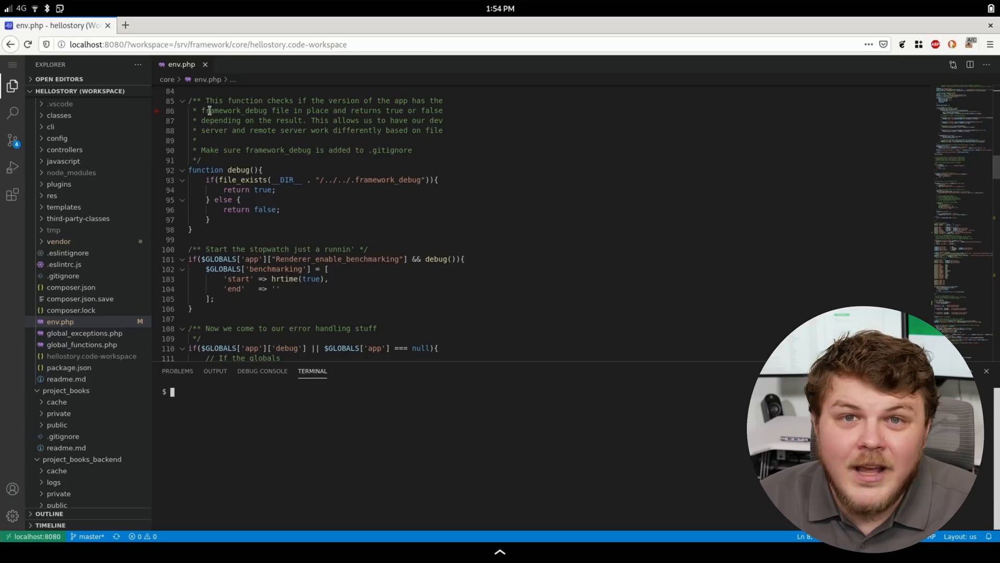
pyautogui.scroll(-3)
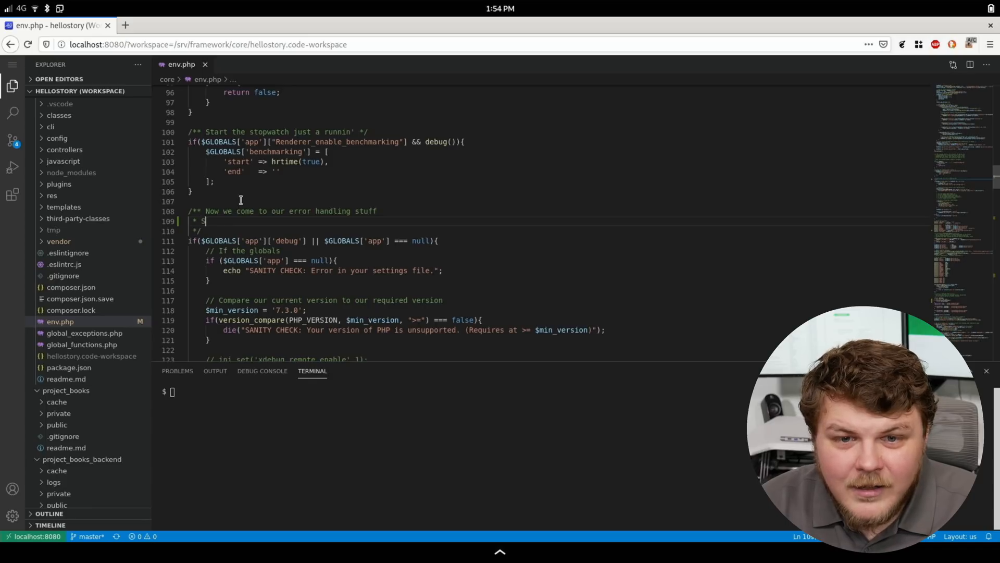
# Add the comment 'Here's some comments. There's a tiny bit of delay, chalk that up to Bluetooth...' under the heading
pyautogui.write("Here's some")
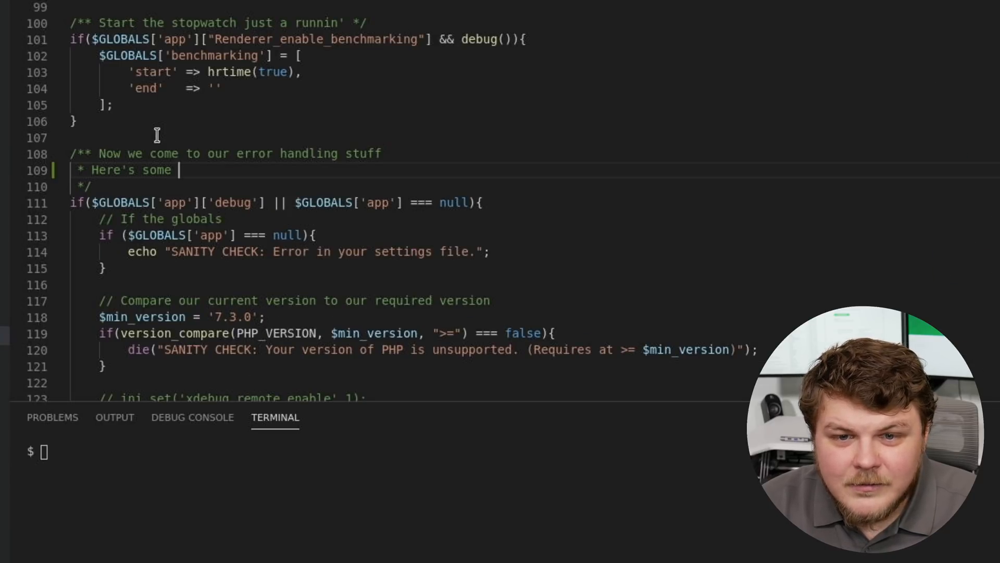
pyautogui.write('comments. T')
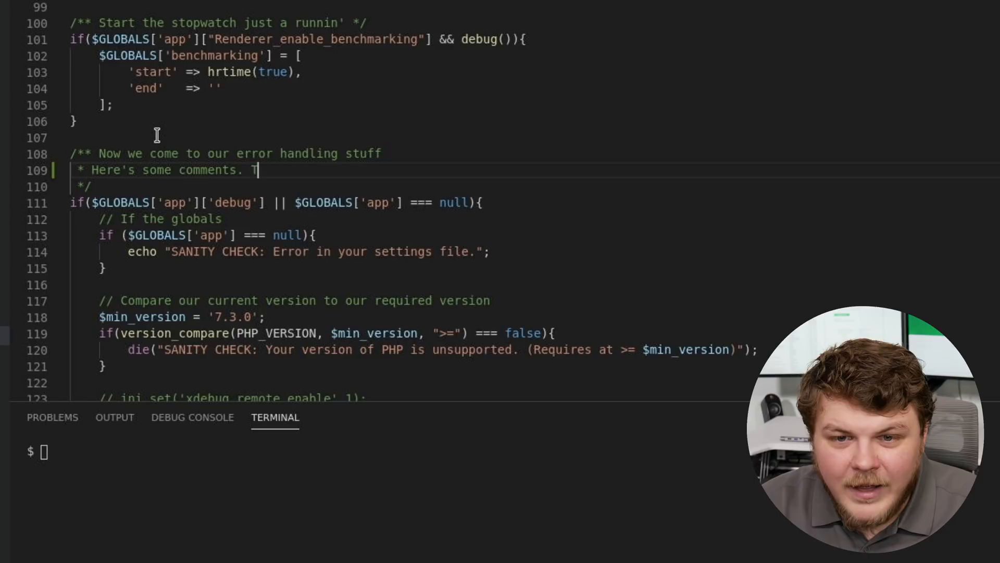
pyautogui.write("here's a tiny bi")
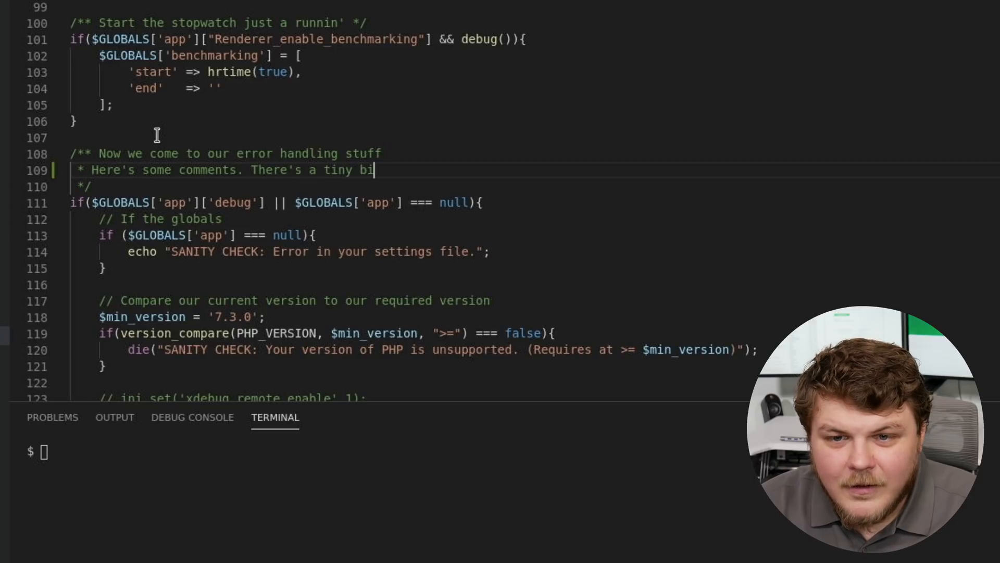
pyautogui.write('t of delay')
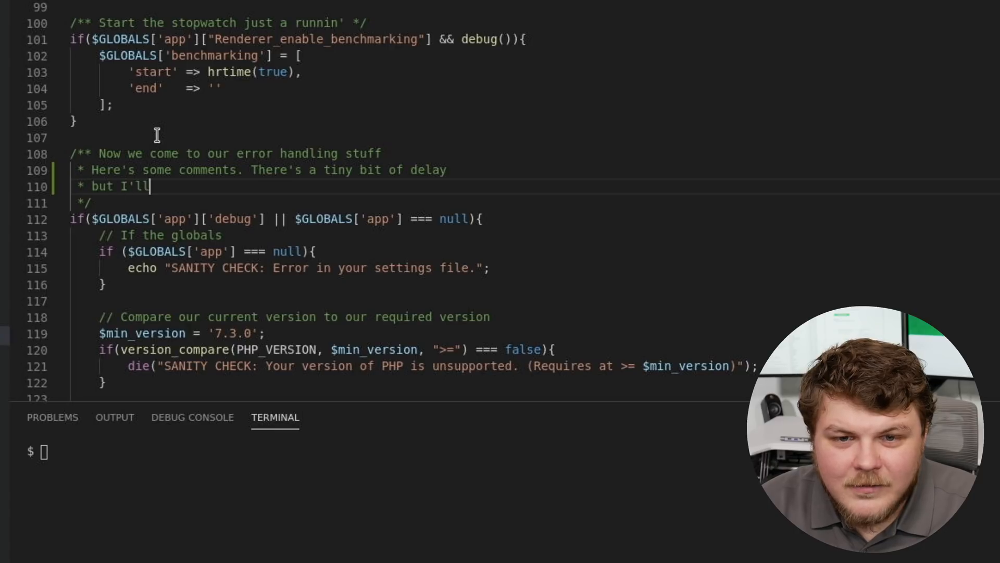
pyautogui.write('chalk that')
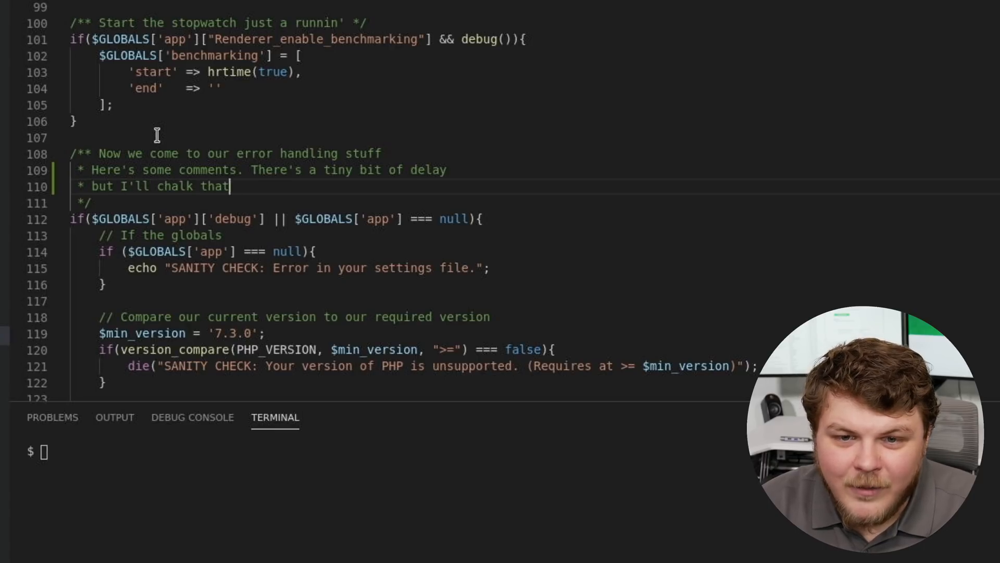
pyautogui.write('up to Blueto')
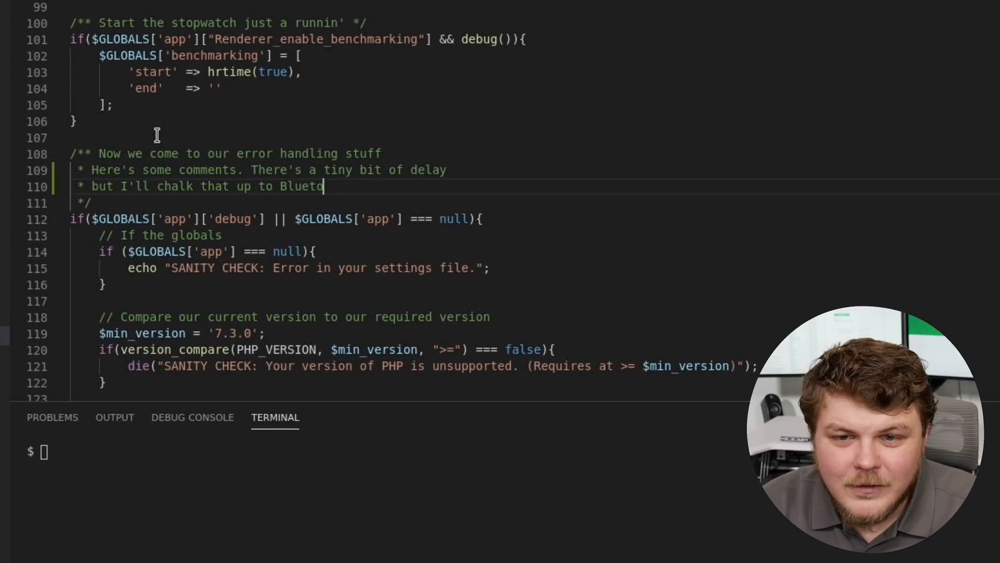
pyautogui.write('oth and')
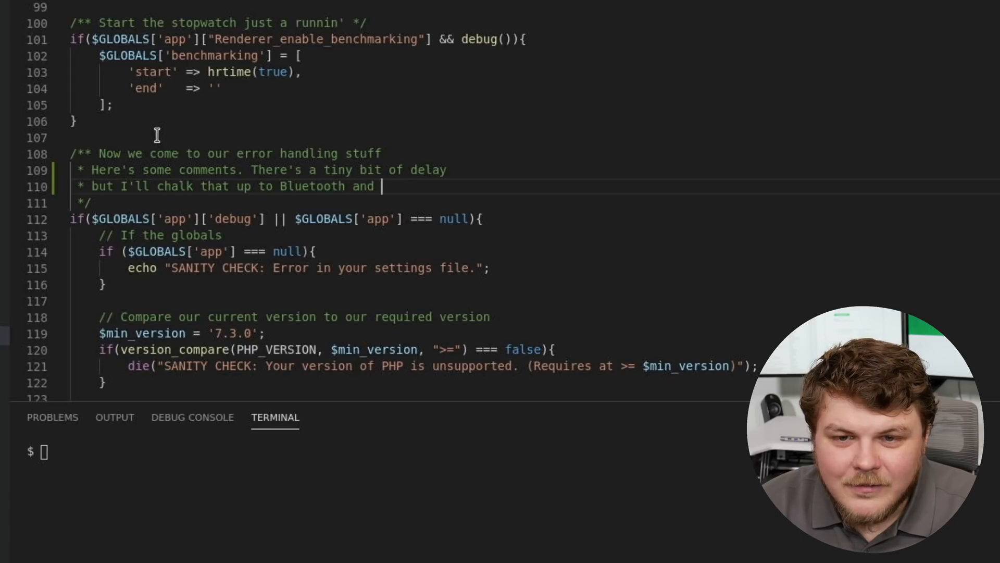
pyautogui.write('wiki')
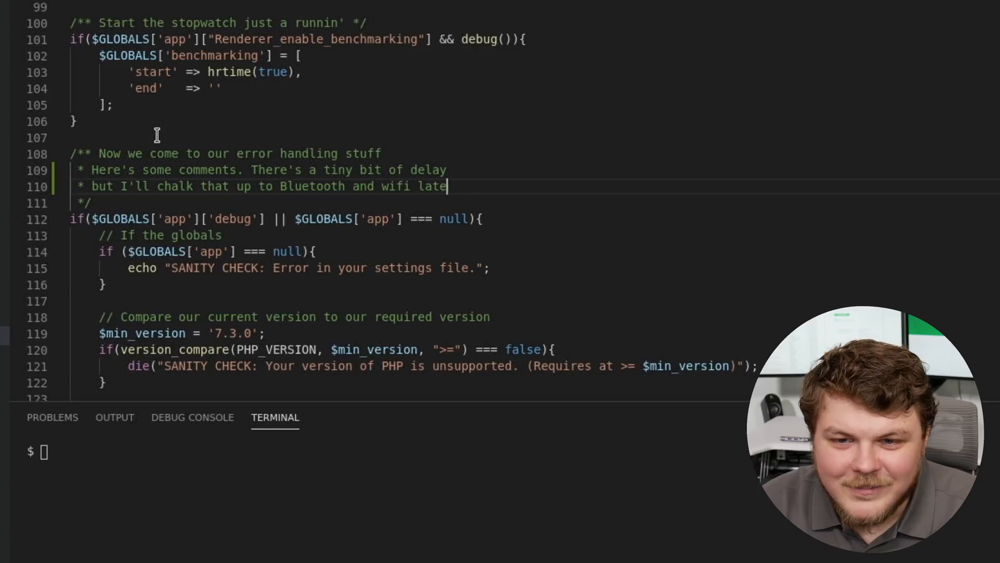
pyautogui.write('ncy')
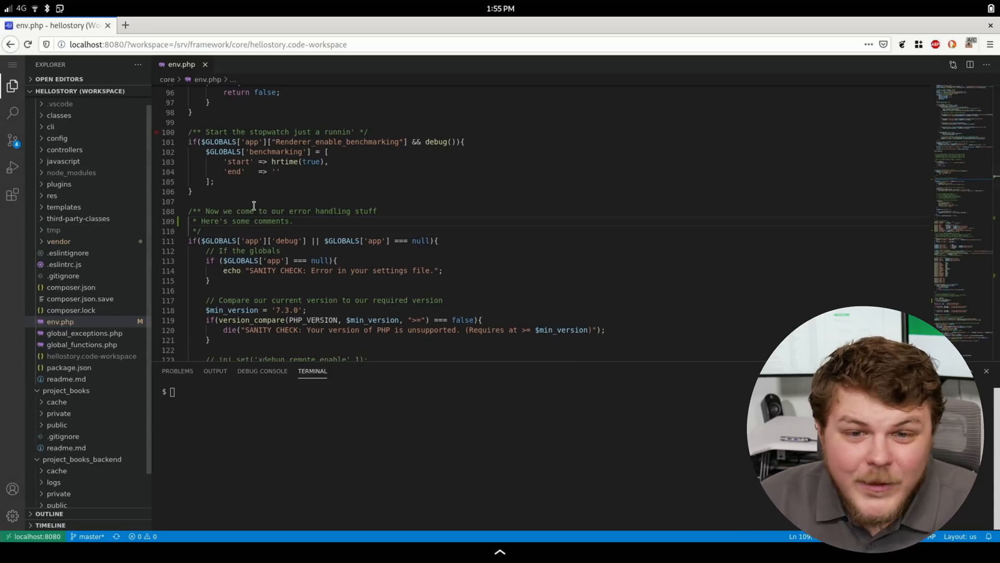
# Scroll to the top of env.php and show the Run and Debug view
pyautogui.scroll(3)
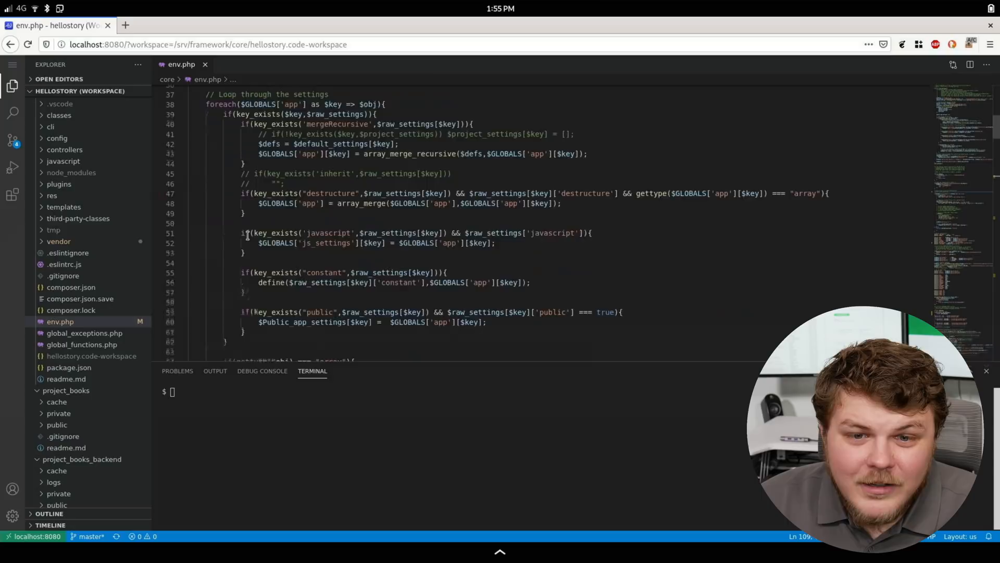
pyautogui.scroll(3)
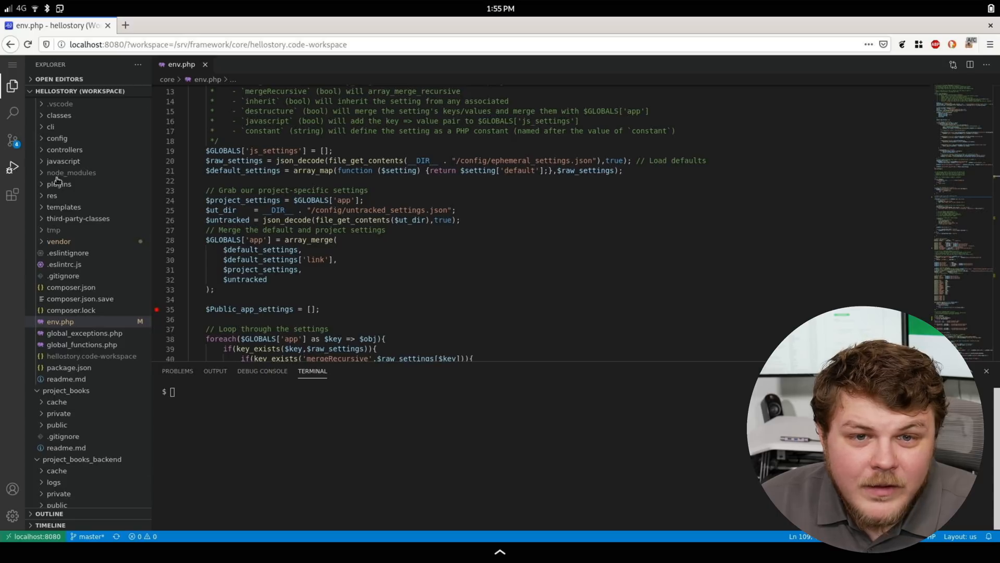
pyautogui.click(12, 167)
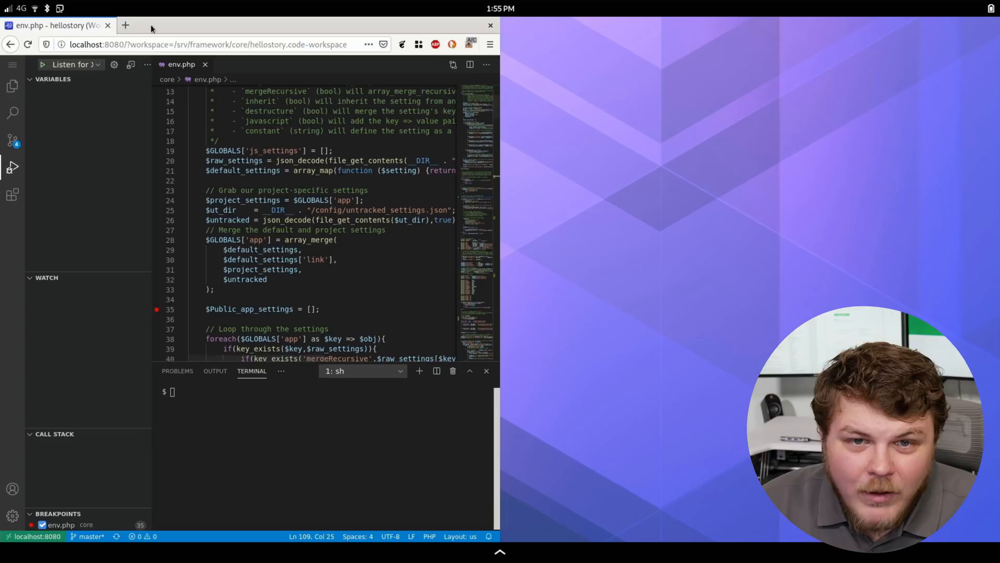
# Start loading dev.hellostory.org/ in a new Firefox window beside the editor
pyautogui.click(125, 25)
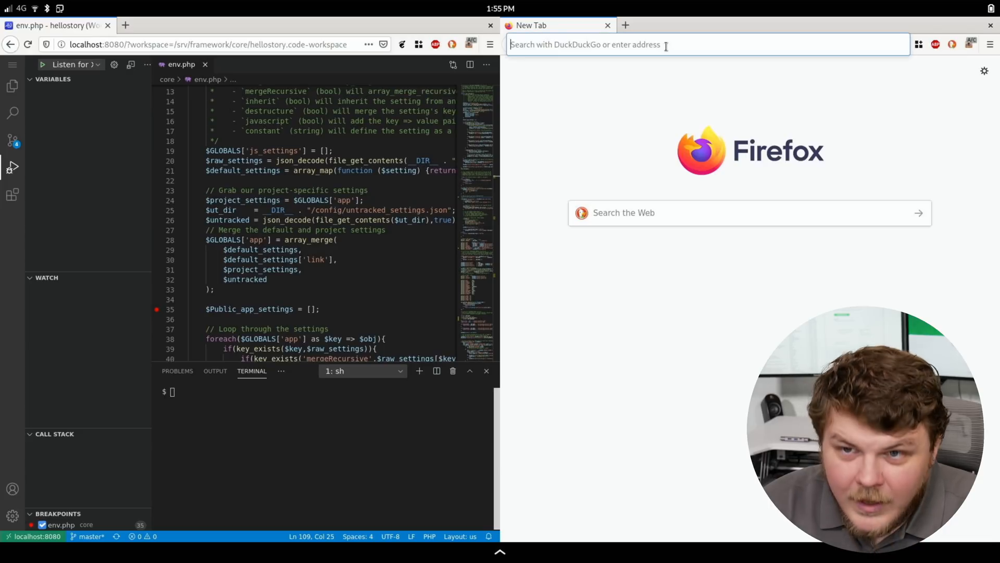
pyautogui.write('dev.hellostory.org/')
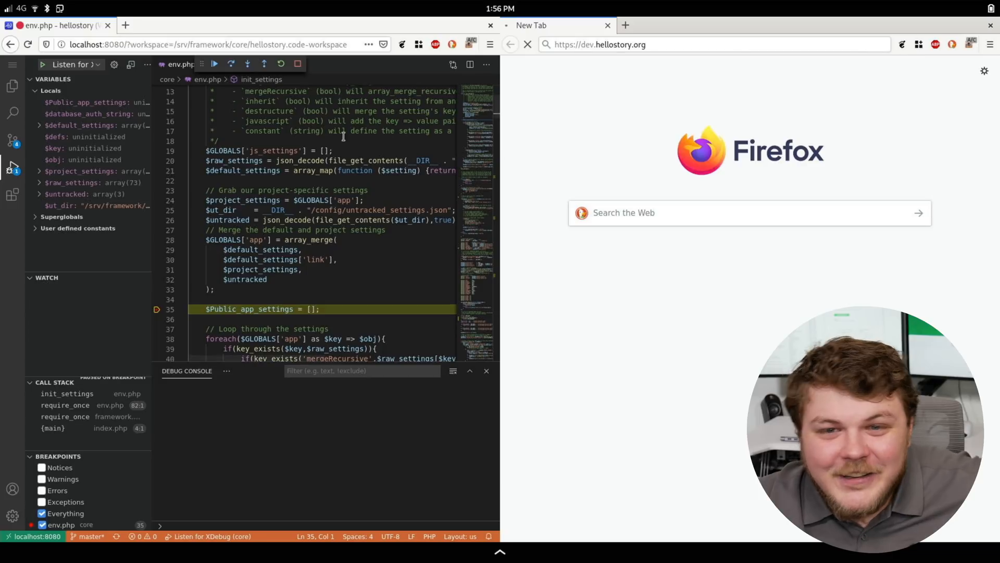
# Continue past the line 35 breakpoint and line 244 exception, then stop the debug session
pyautogui.click(214, 63)
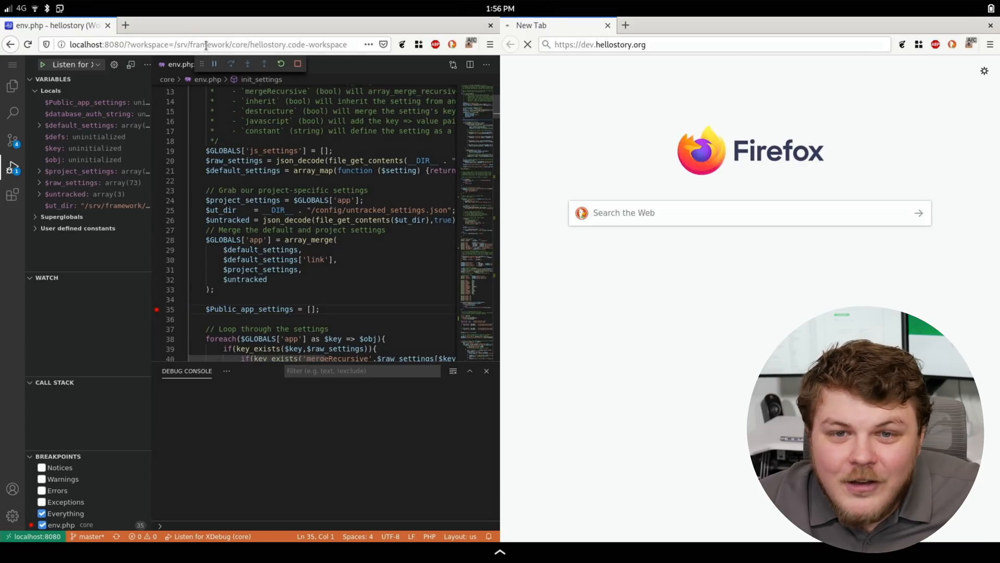
pyautogui.click(214, 63)
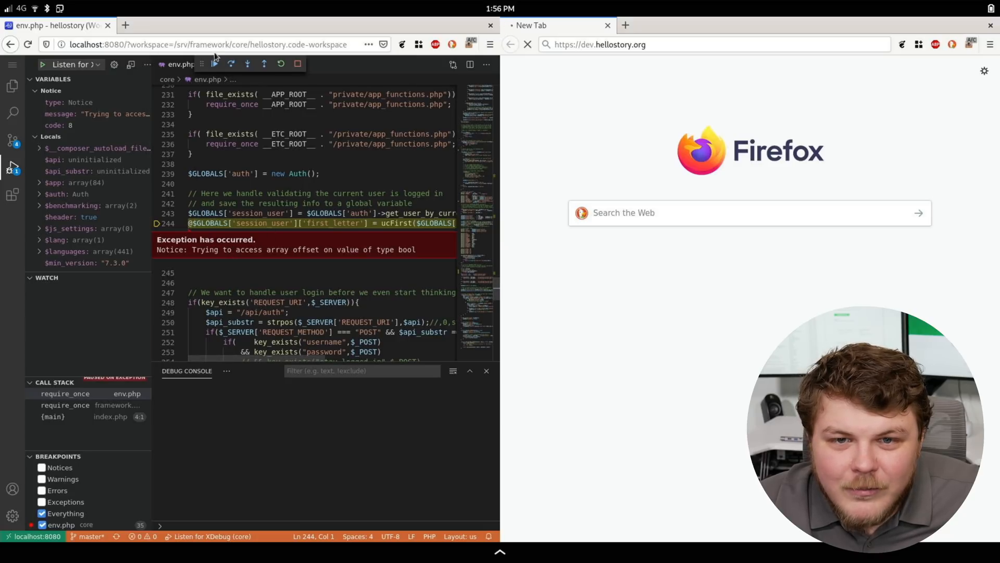
pyautogui.click(216, 63)
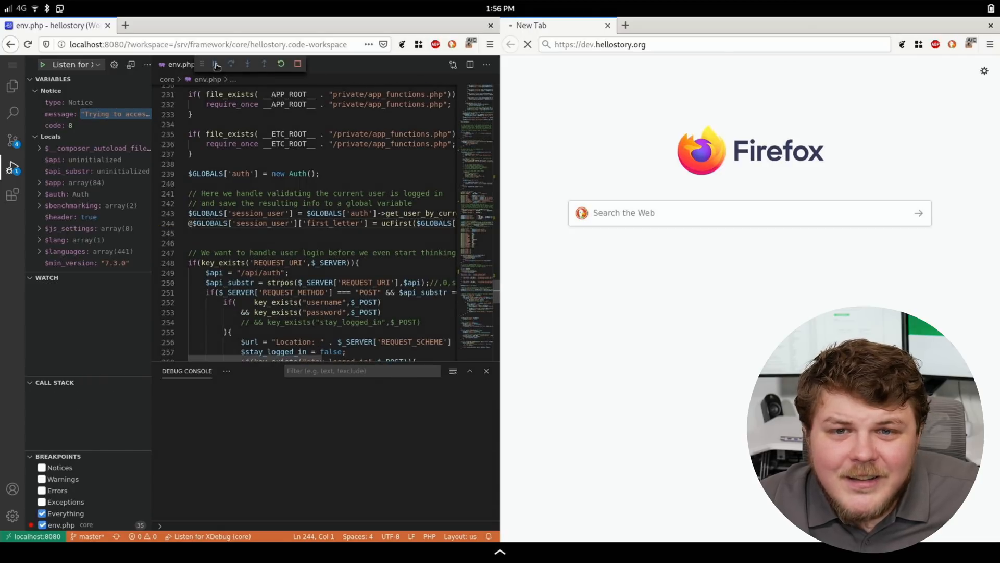
pyautogui.click(214, 64)
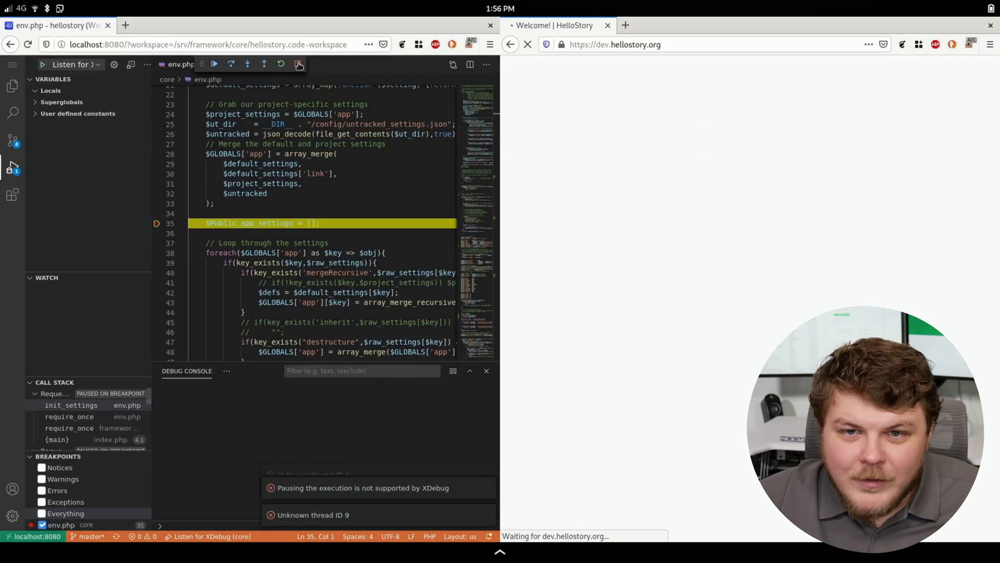
pyautogui.click(215, 64)
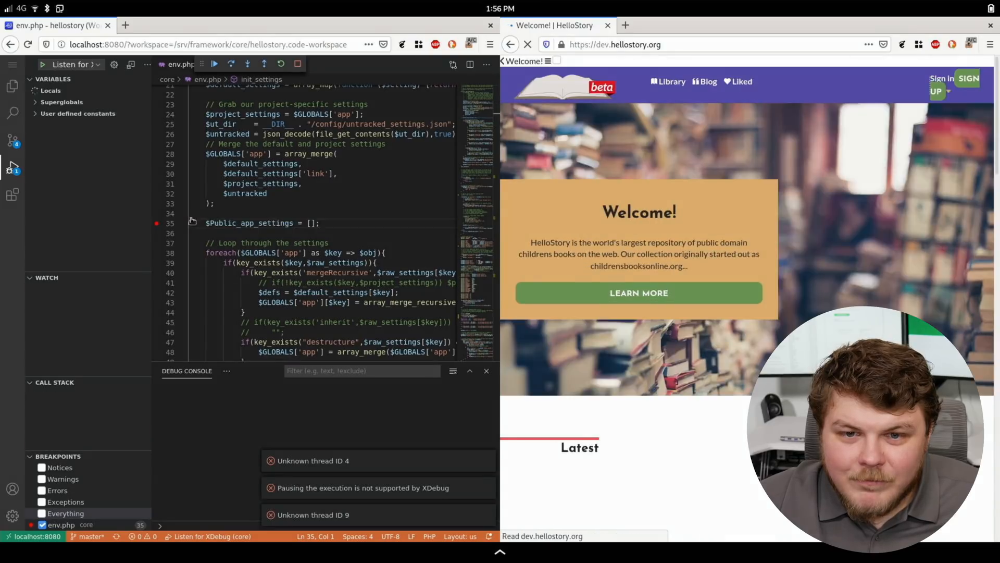
pyautogui.scroll(-3)
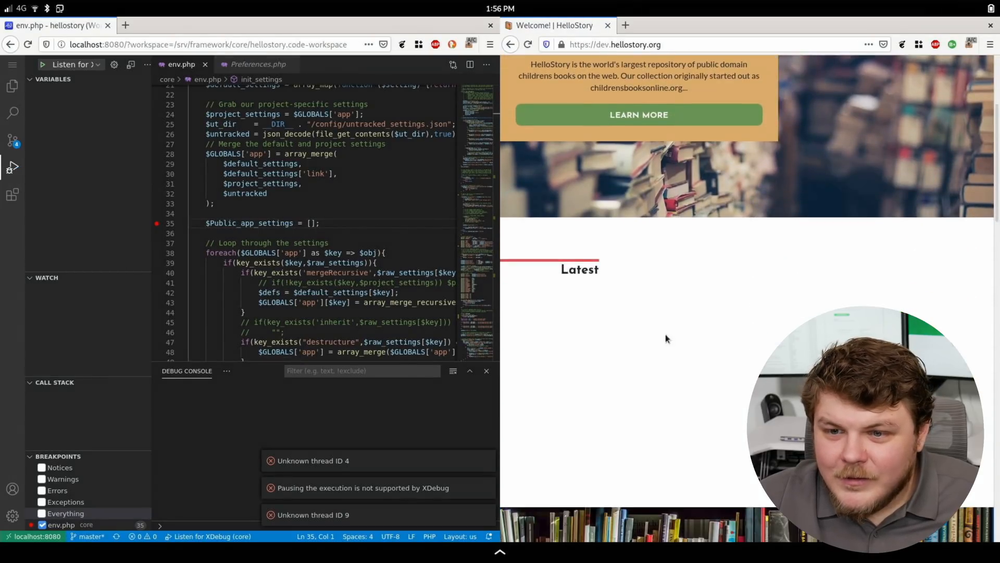
pyautogui.scroll(3)
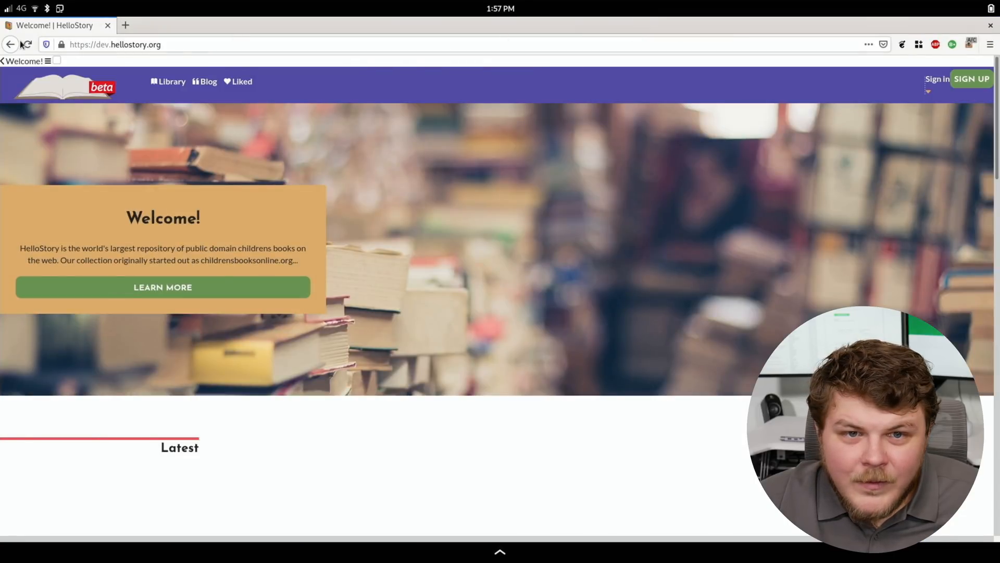
# Reload the HelloStory homepage and scroll to the empty Latest section with the error notice
pyautogui.click(26, 44)
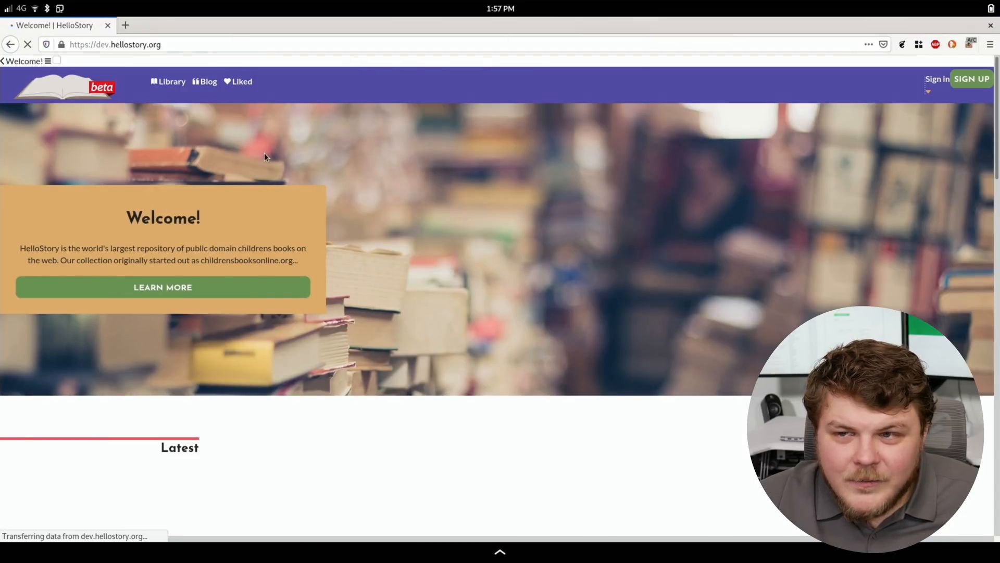
pyautogui.scroll(-3)
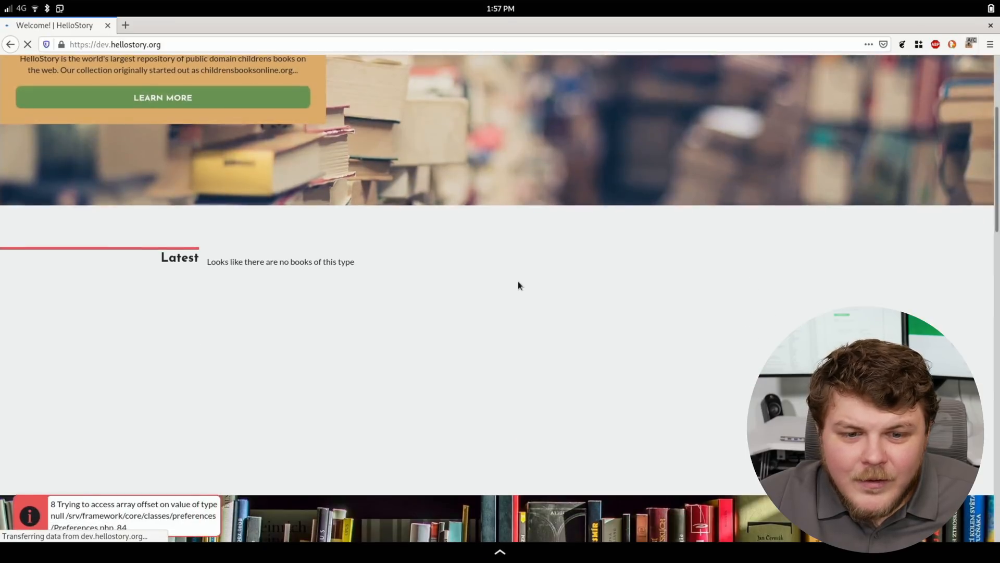
pyautogui.scroll(-3)
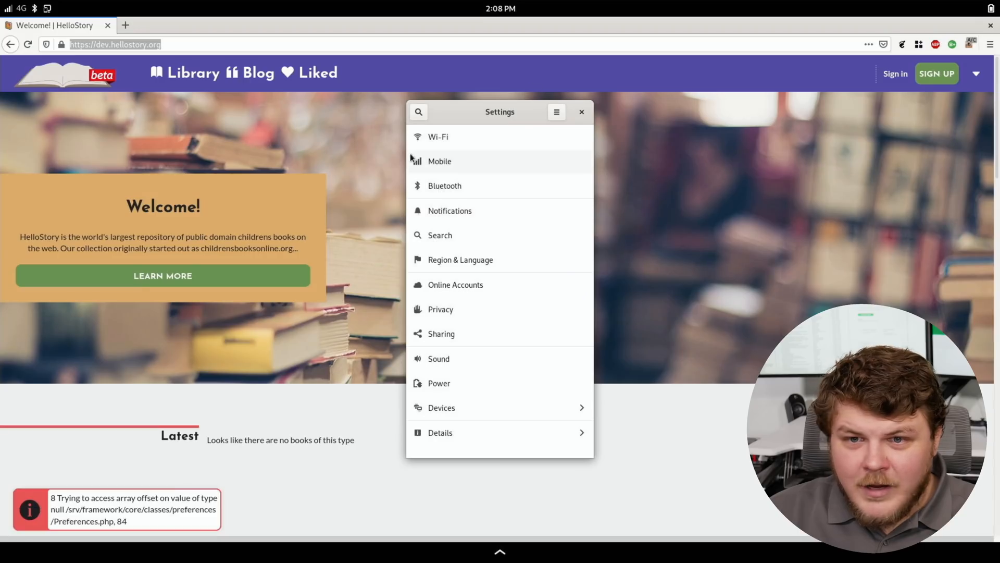
# Check the Wi-Fi panel shows 'No Wi-Fi Adapter Found' and close Settings
pyautogui.click(438, 137)
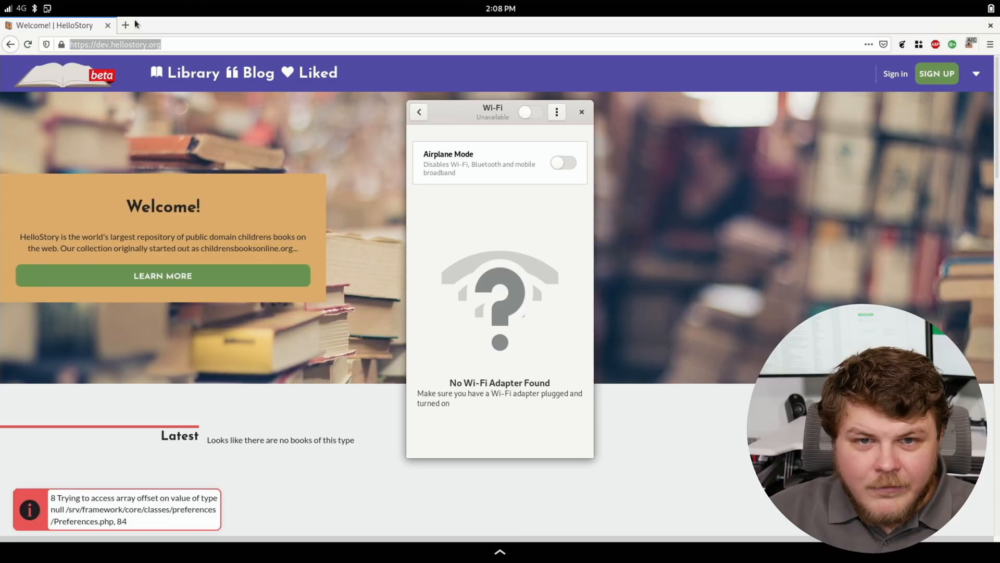
pyautogui.click(582, 111)
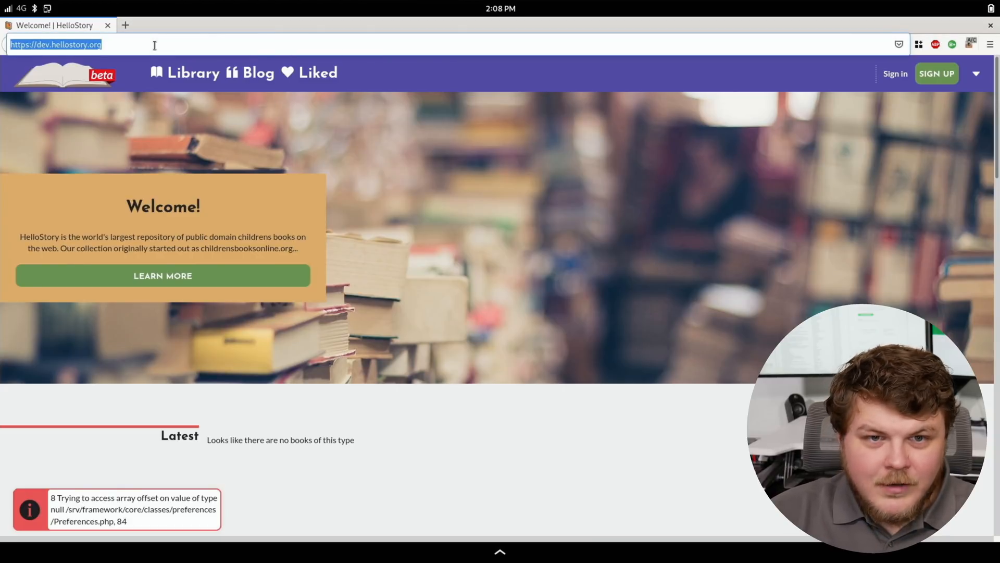
# Navigate the Firefox tab to duckduckgo.com
pyautogui.write('duckduckgo.com')
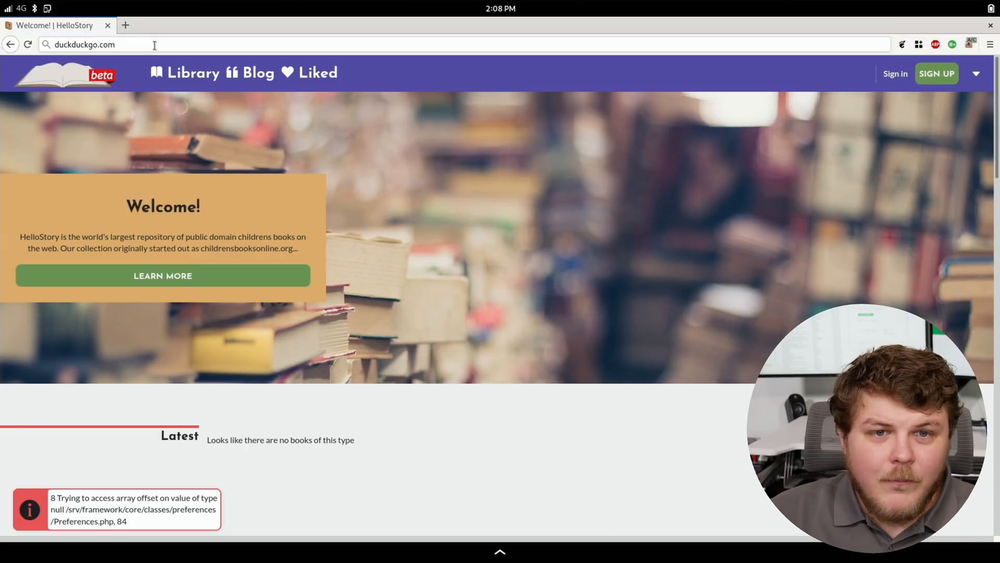
pyautogui.press('Return')
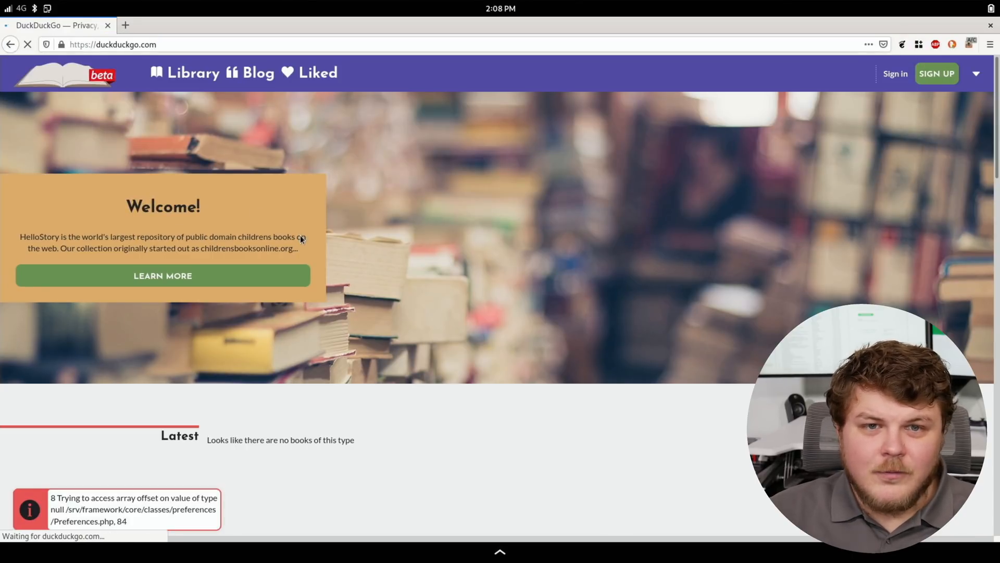